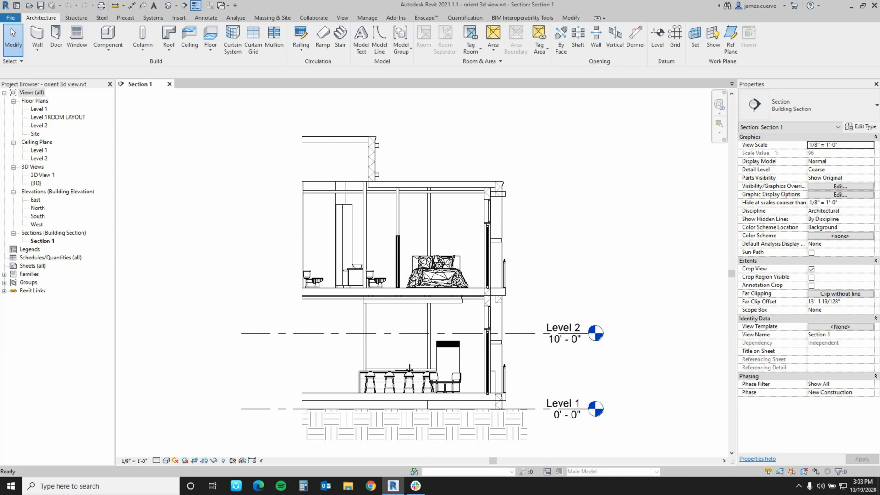
# Open the default {3D} view showing the whole building and surrounding trees.
pyautogui.click(153, 17)
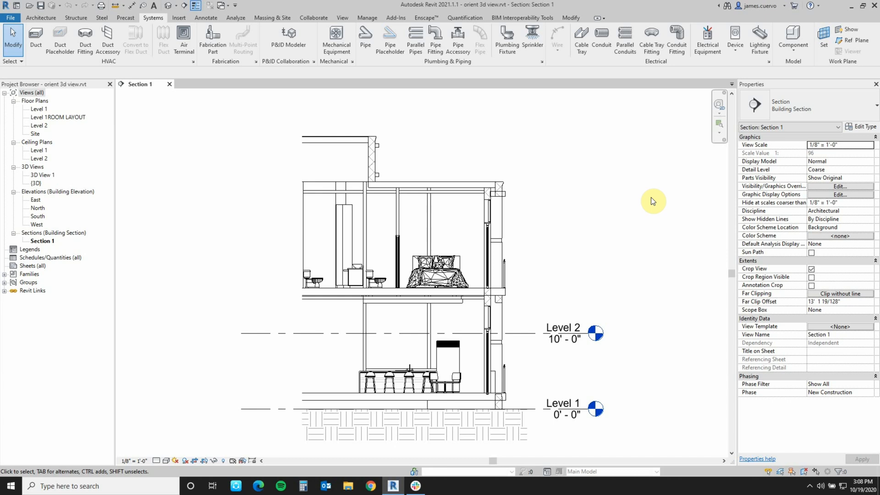
pyautogui.click(364, 268)
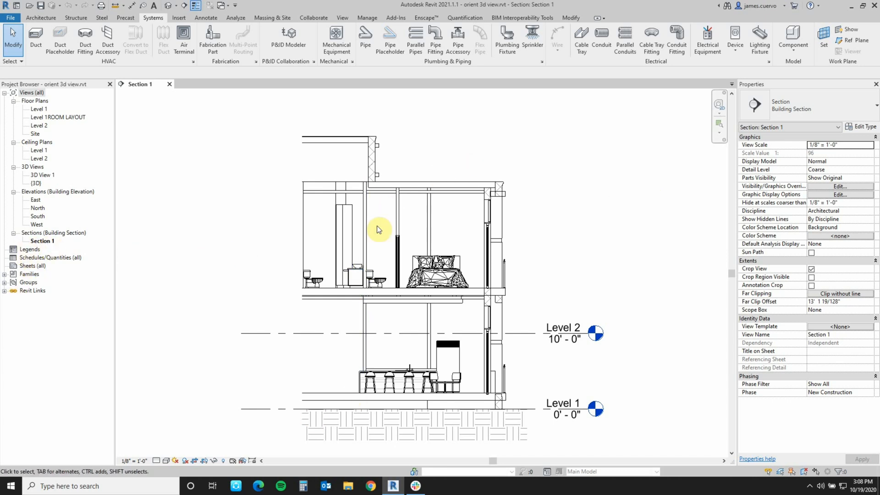
pyautogui.click(420, 333)
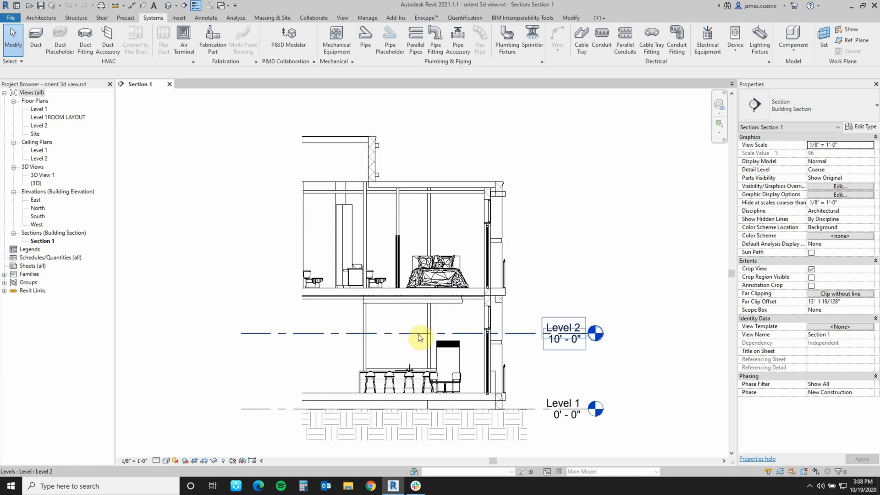
pyautogui.click(409, 333)
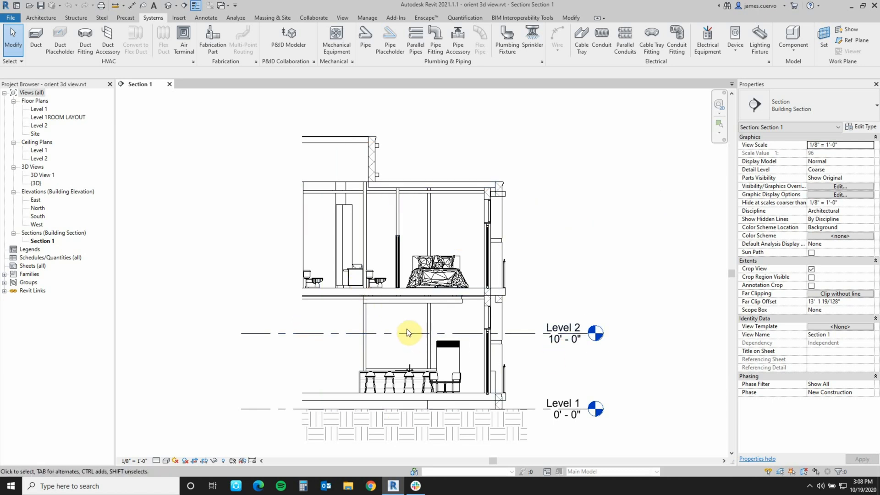
pyautogui.moveTo(400, 324)
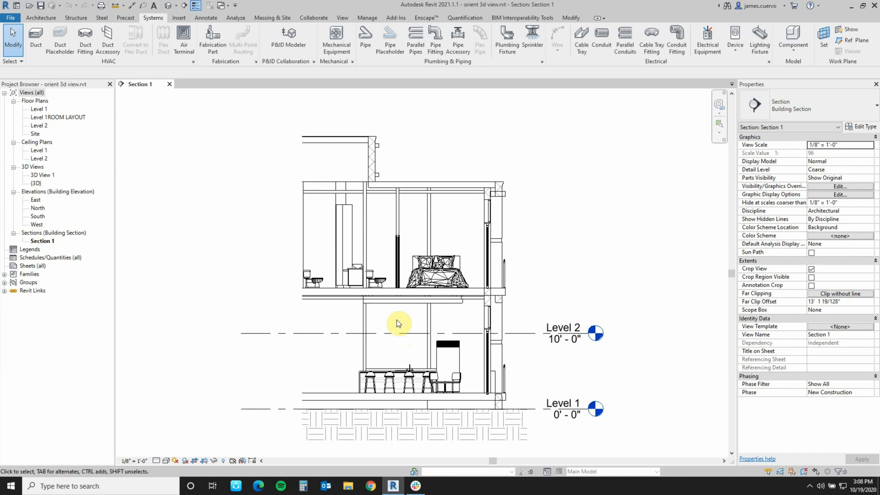
pyautogui.moveTo(177, 218)
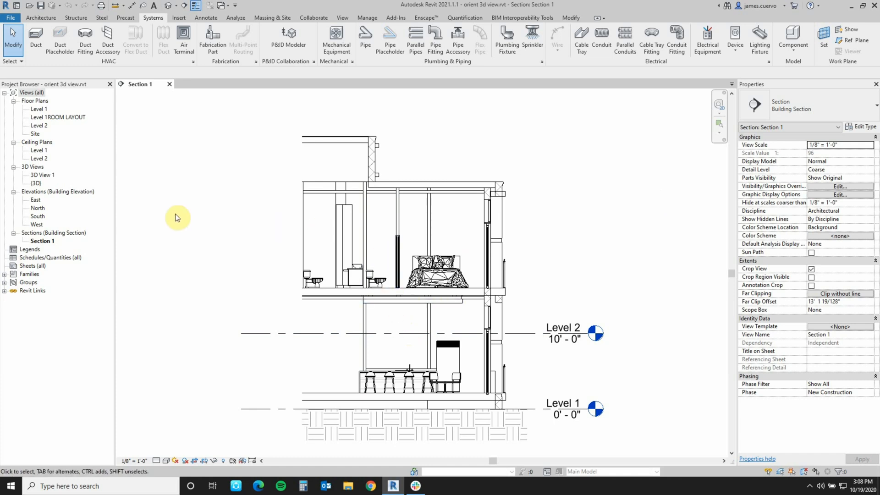
pyautogui.moveTo(37, 185)
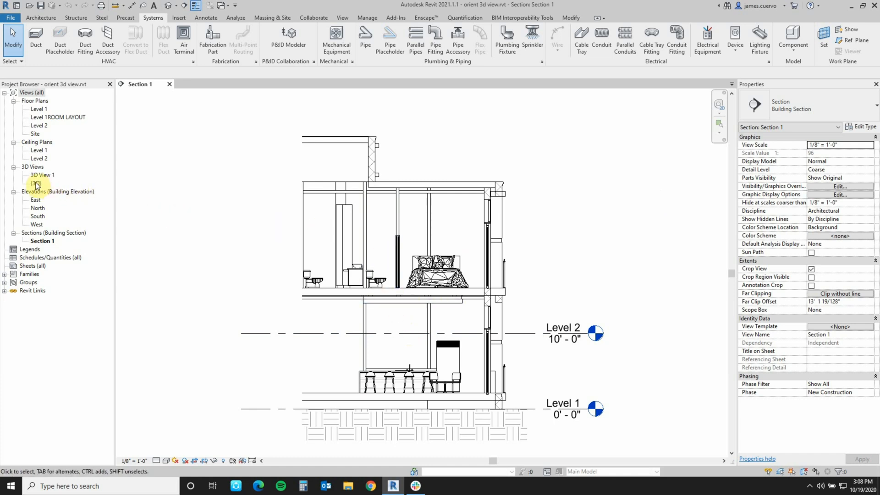
pyautogui.click(35, 183)
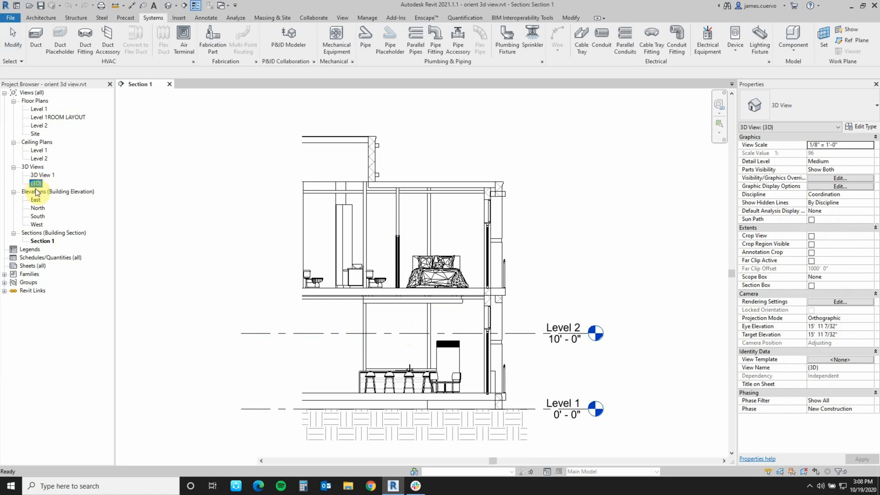
pyautogui.doubleClick(35, 183)
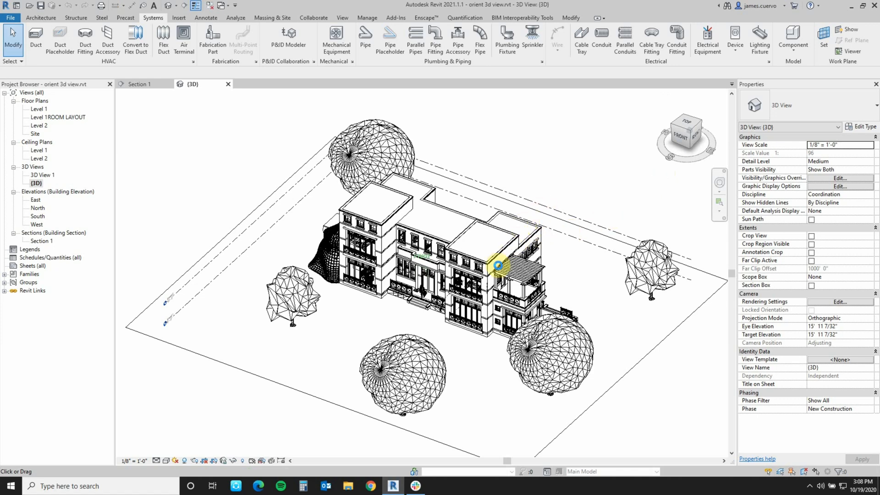
pyautogui.moveTo(553, 207)
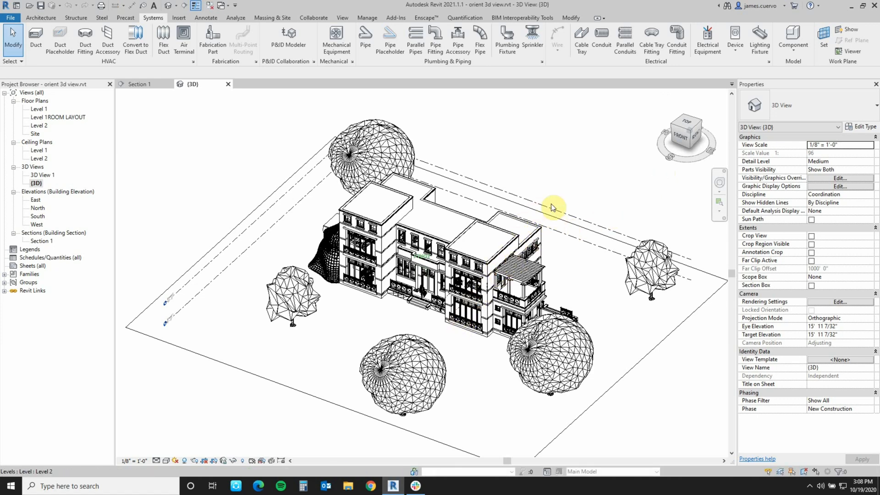
pyautogui.moveTo(551, 227)
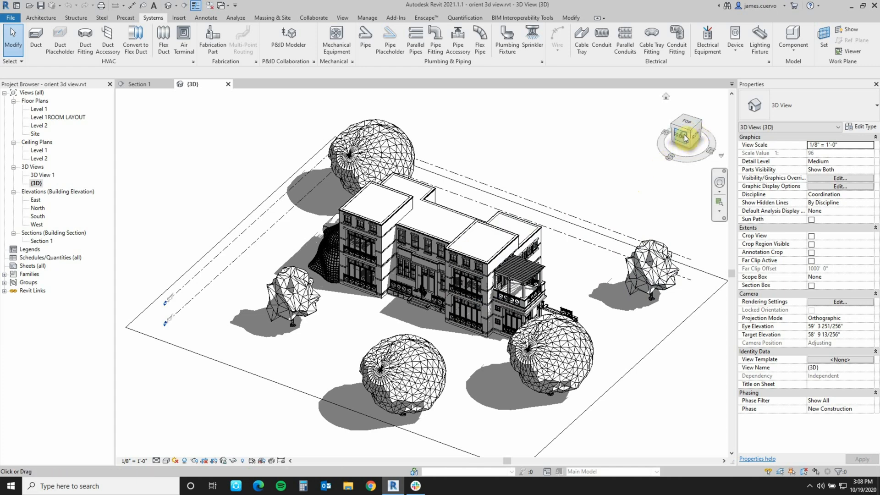
# Orient the 3D view to Section: Section 1 from the ViewCube menu.
pyautogui.rightClick(685, 137)
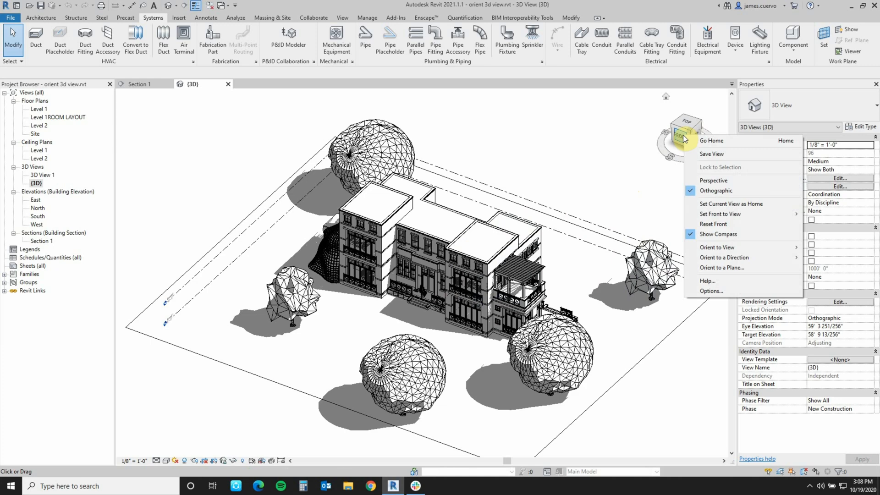
pyautogui.moveTo(714, 140)
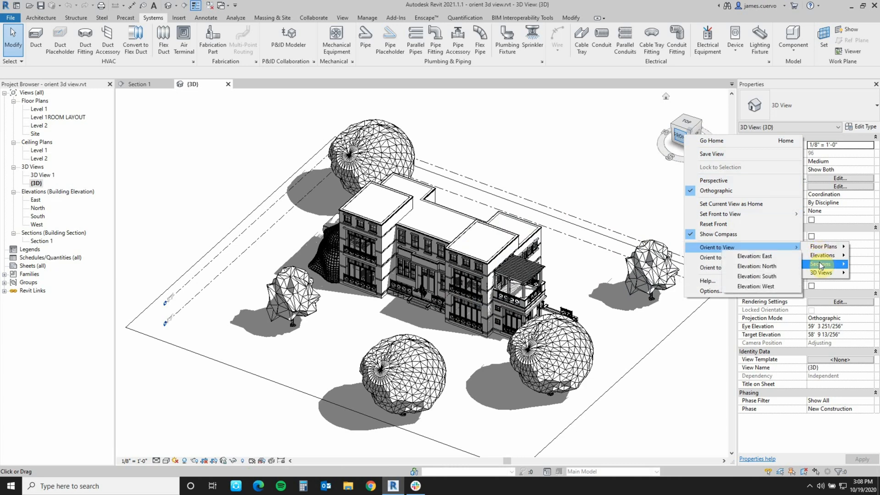
pyautogui.moveTo(820, 272)
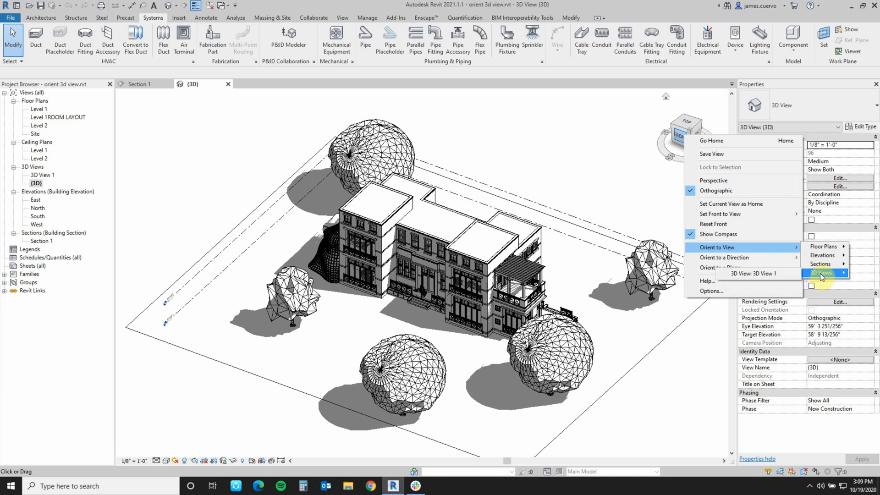
pyautogui.moveTo(822, 264)
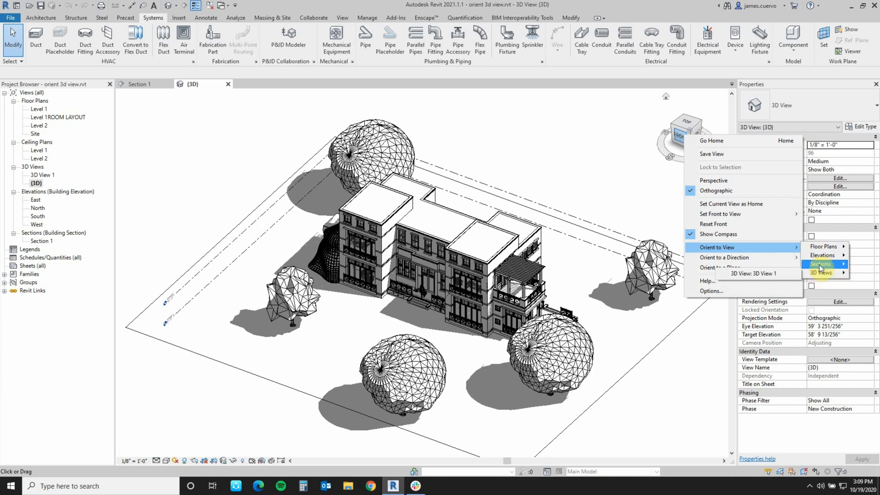
pyautogui.moveTo(820, 264)
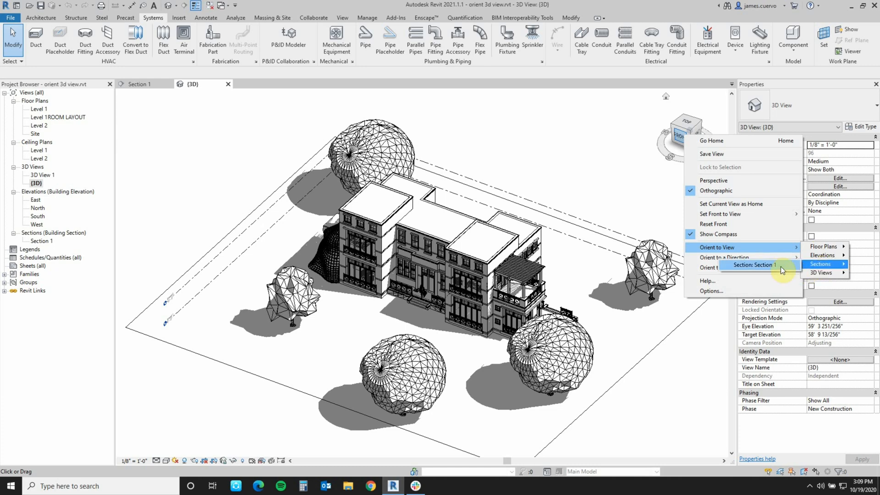
pyautogui.moveTo(779, 265)
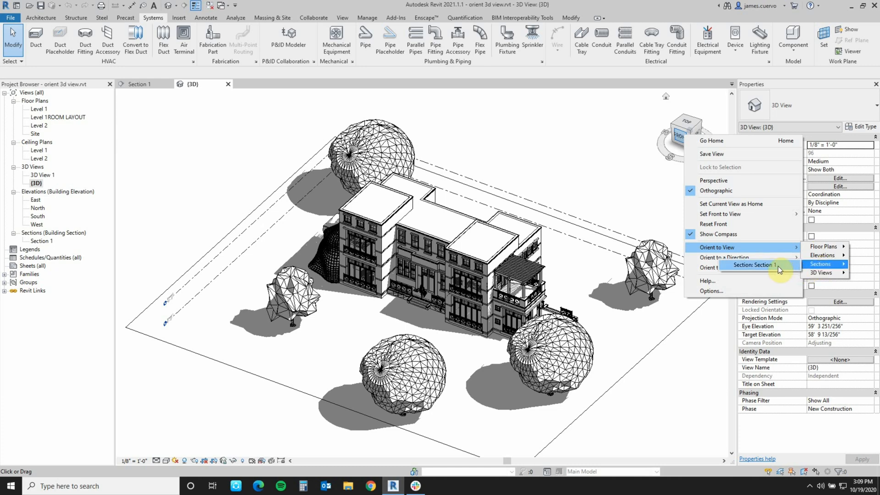
pyautogui.click(754, 264)
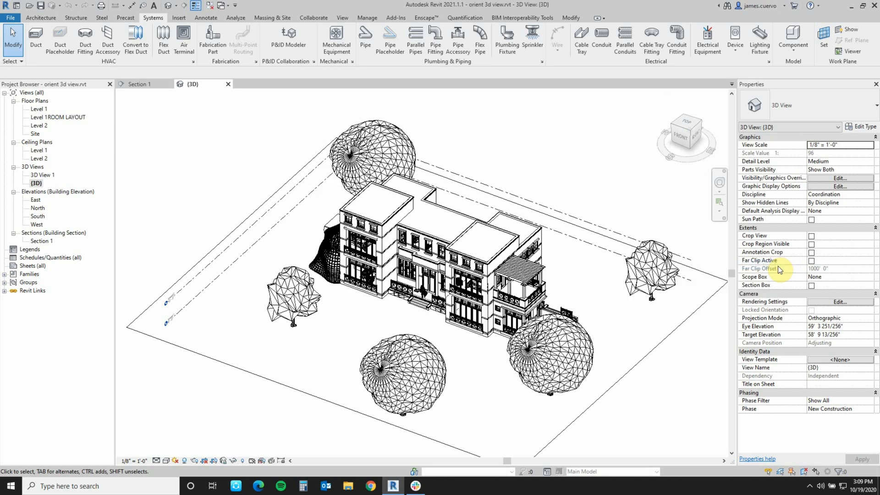
# Zoom into the section-boxed model to inspect interior walls, ceiling and furniture.
pyautogui.click(685, 137)
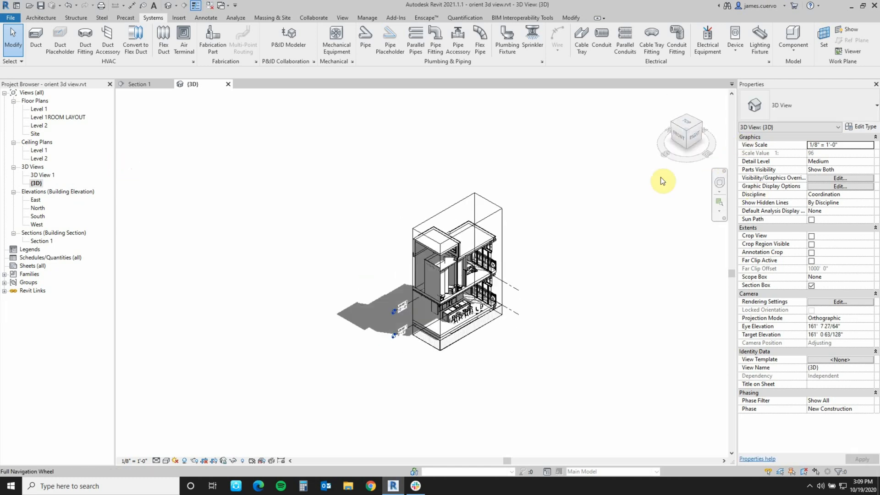
pyautogui.scroll(3)
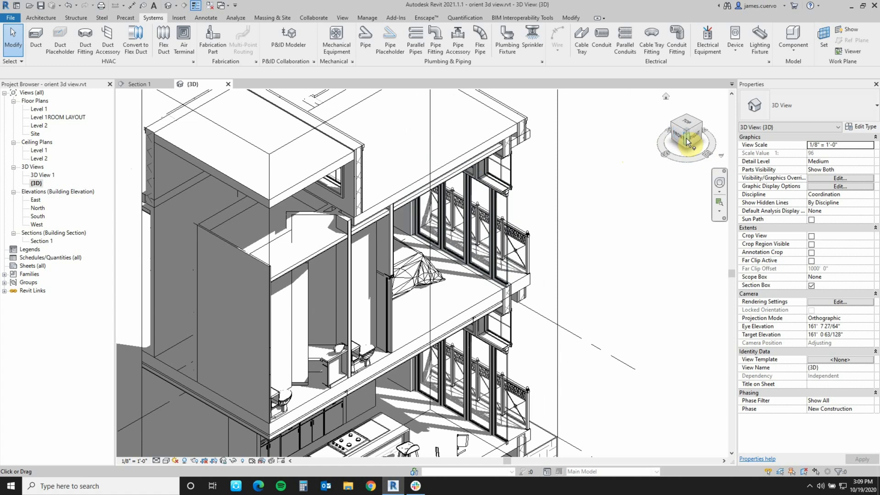
pyautogui.click(292, 238)
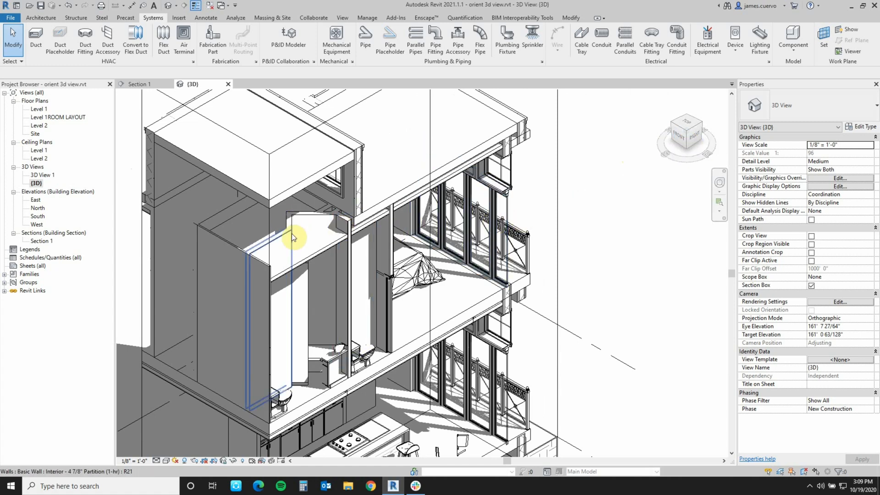
pyautogui.click(478, 165)
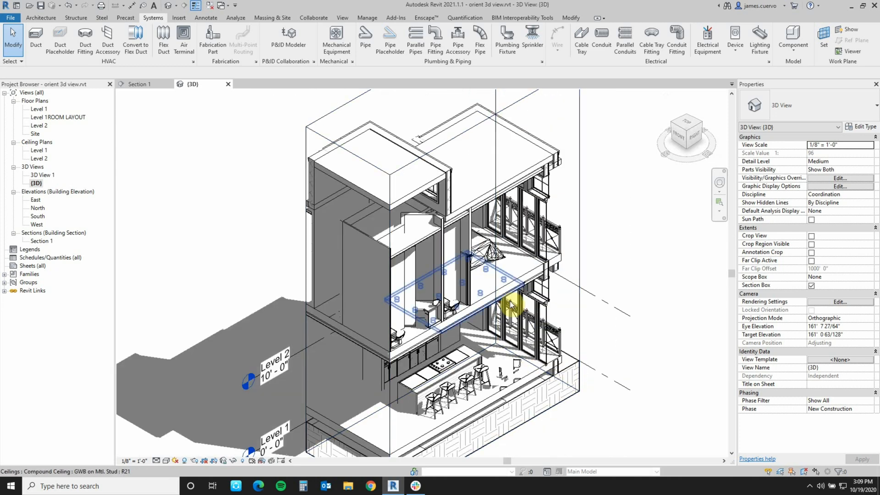
pyautogui.click(625, 389)
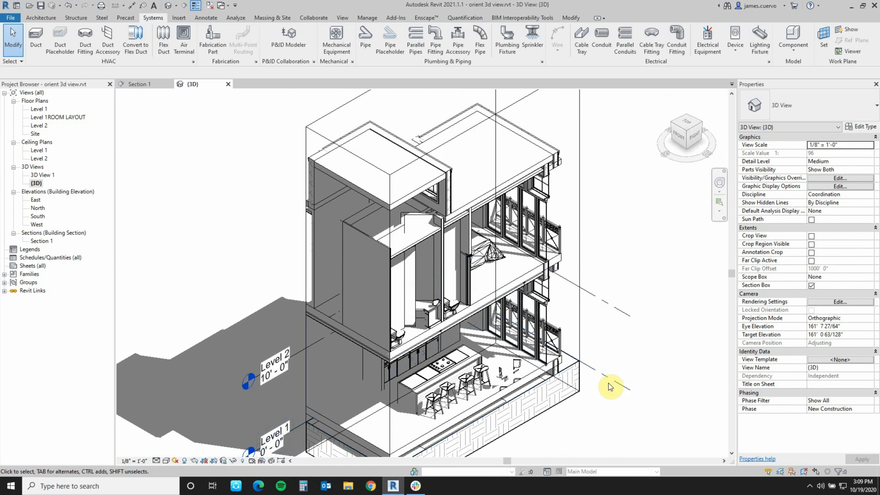
pyautogui.moveTo(606, 381)
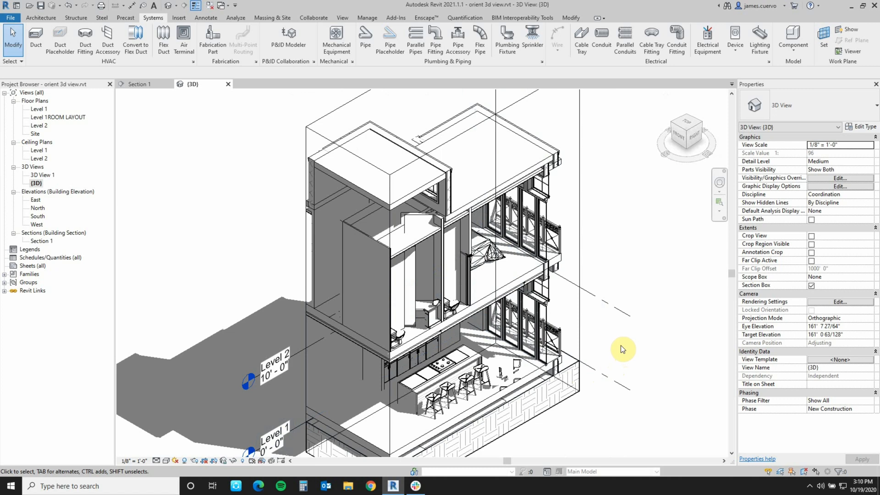
pyautogui.moveTo(622, 348)
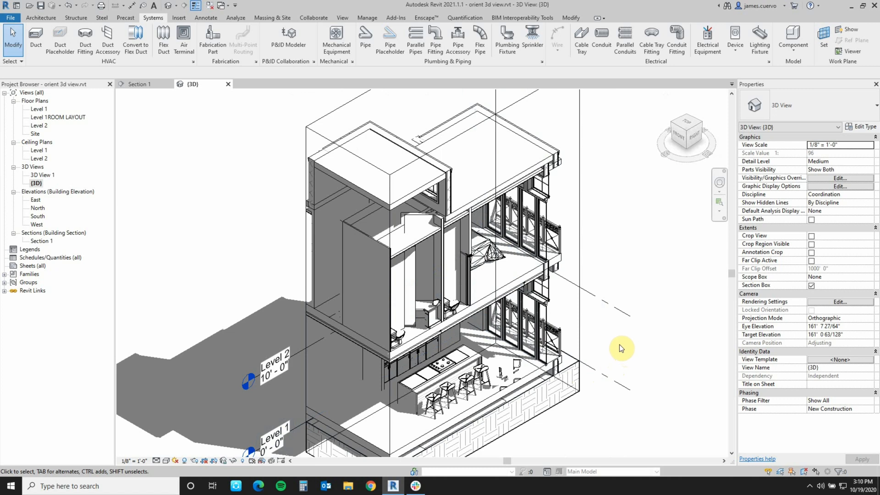